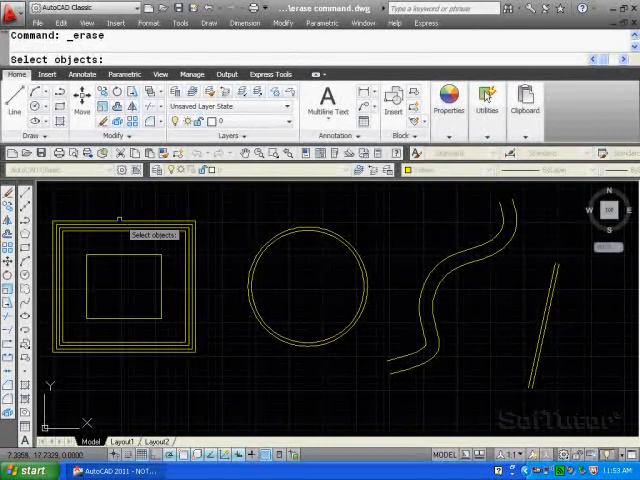
# Step: Erase the outermost square outline, then pick the next outlines around the square for erasing
pyautogui.click(125, 287)
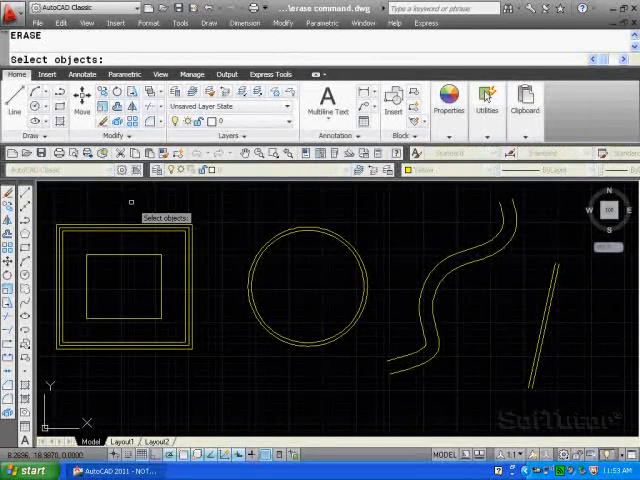
pyautogui.click(123, 290)
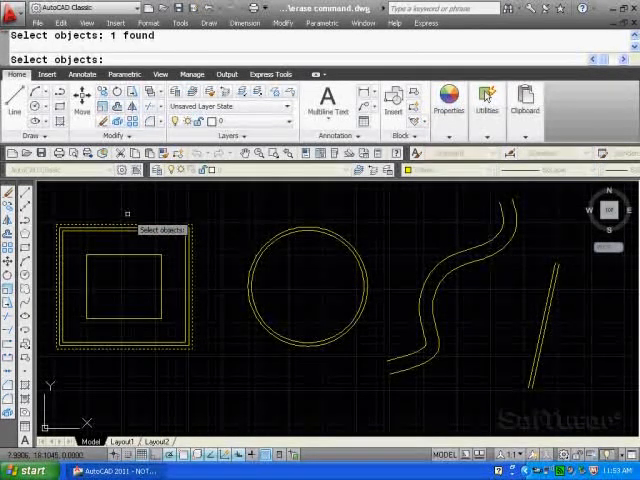
pyautogui.click(117, 285)
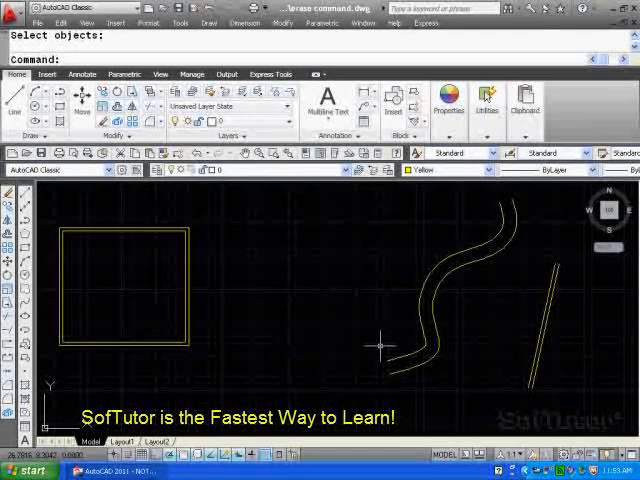
pyautogui.moveTo(348, 300)
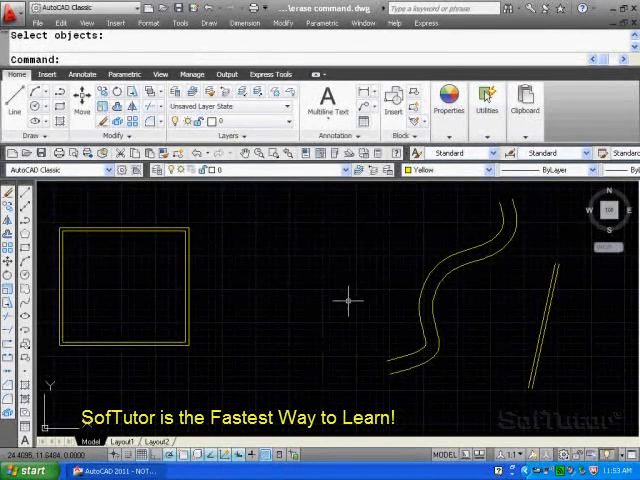